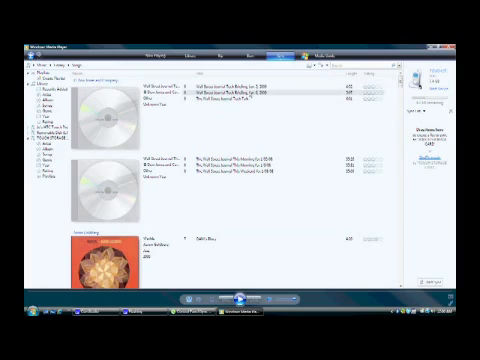
pyautogui.scroll(-3)
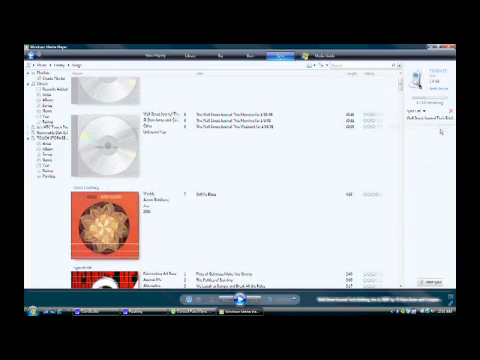